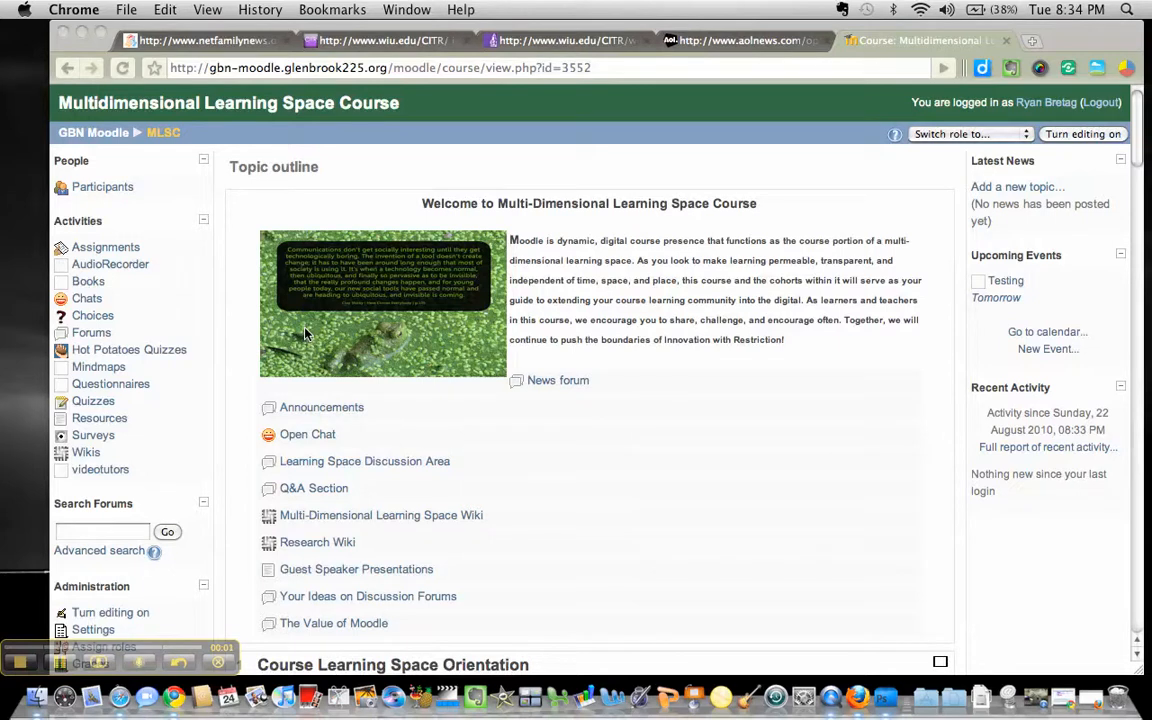
- Reach the course's Edit course settings form from the Administration block
{"action": "scroll", "scroll_direction": "down", "scroll_amount": 3}
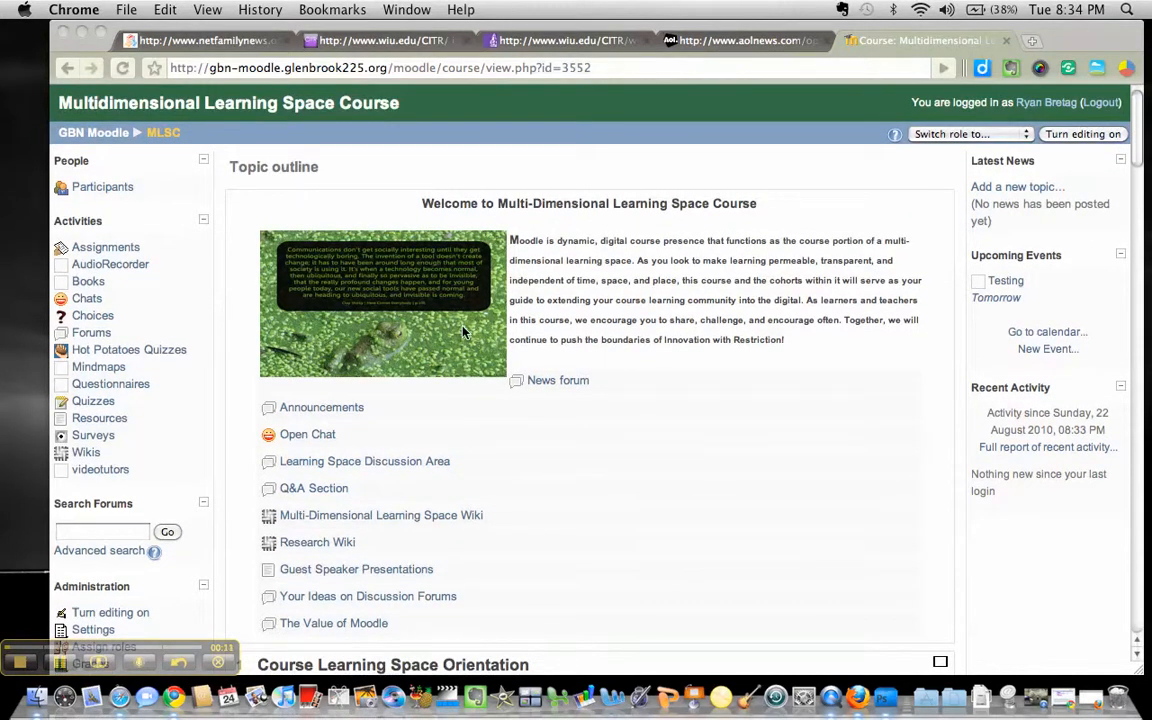
{"action": "mouse_move", "coordinate": [596, 322]}
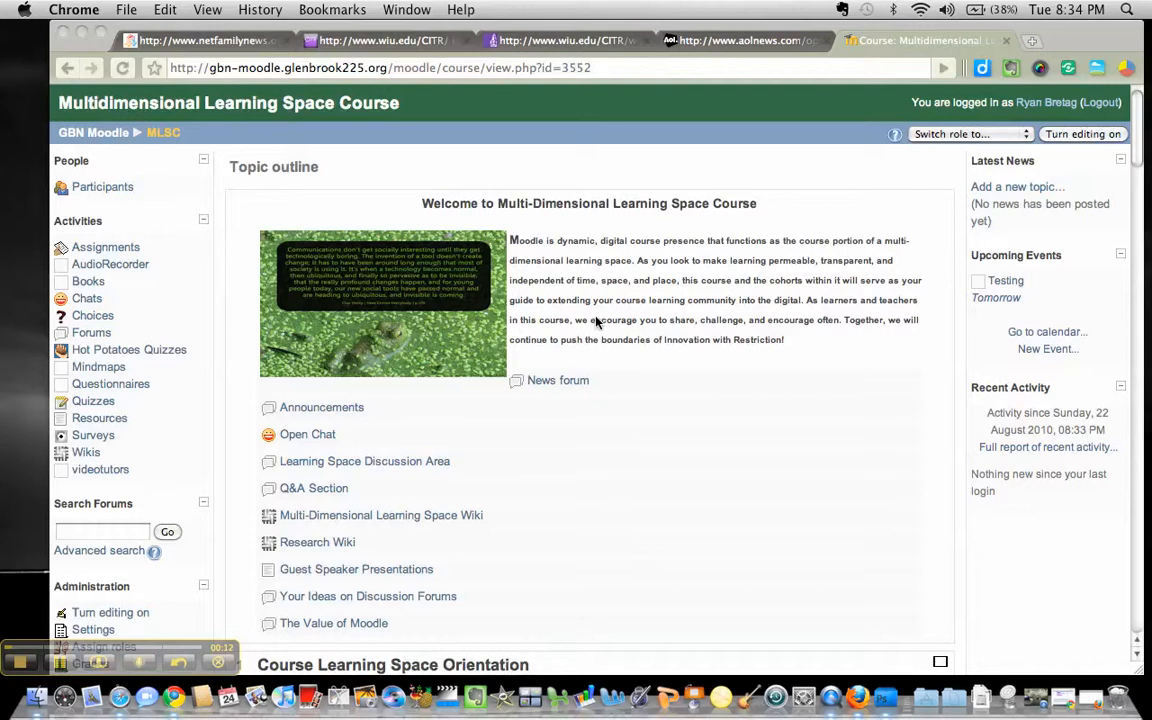
{"action": "scroll", "scroll_direction": "down", "scroll_amount": 3}
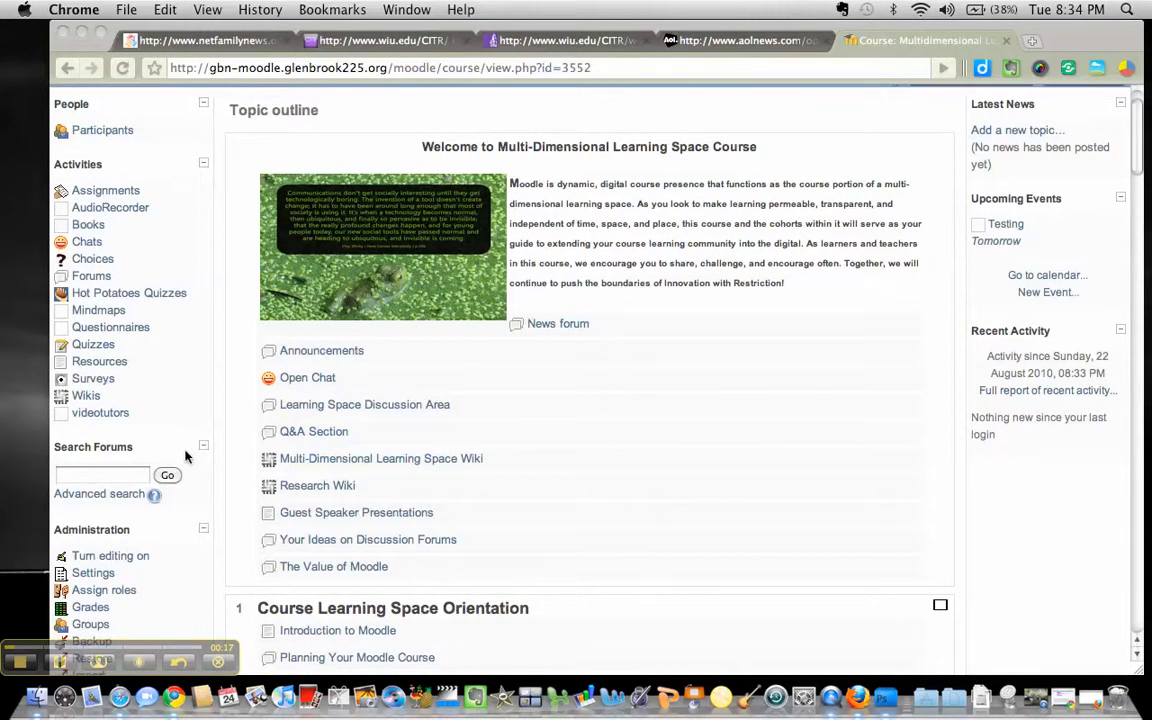
{"action": "scroll", "scroll_direction": "down", "scroll_amount": 3}
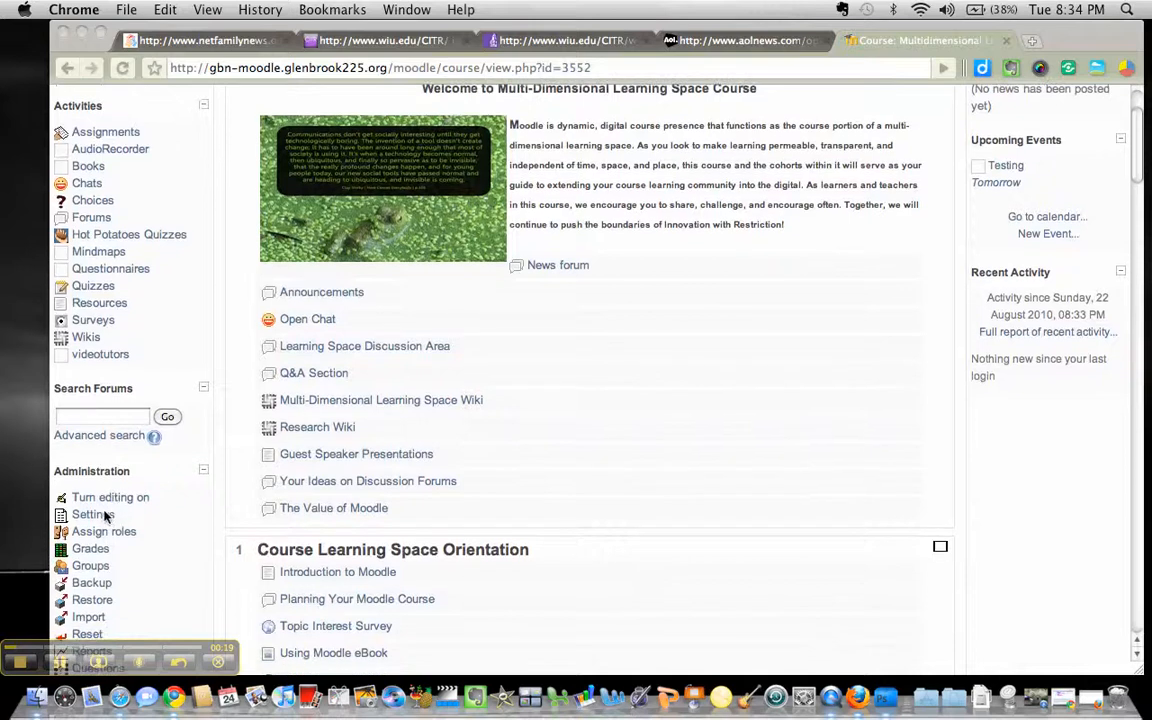
{"action": "left_click", "coordinate": [92, 514]}
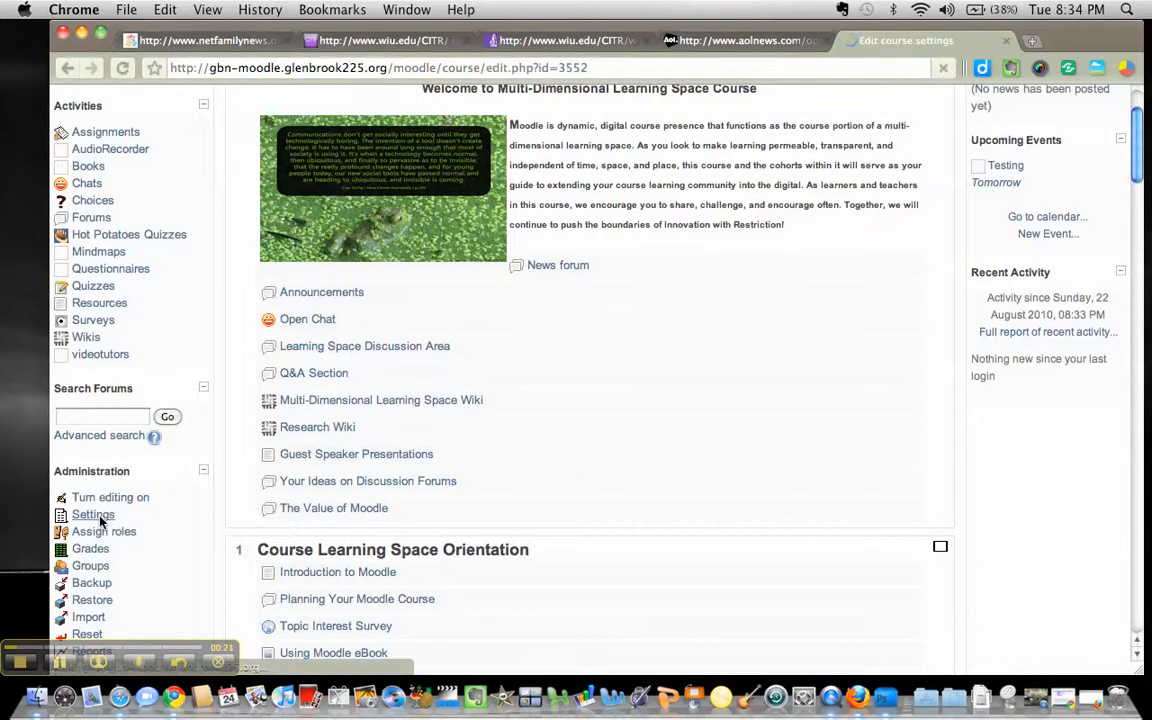
{"action": "left_click", "coordinate": [92, 514]}
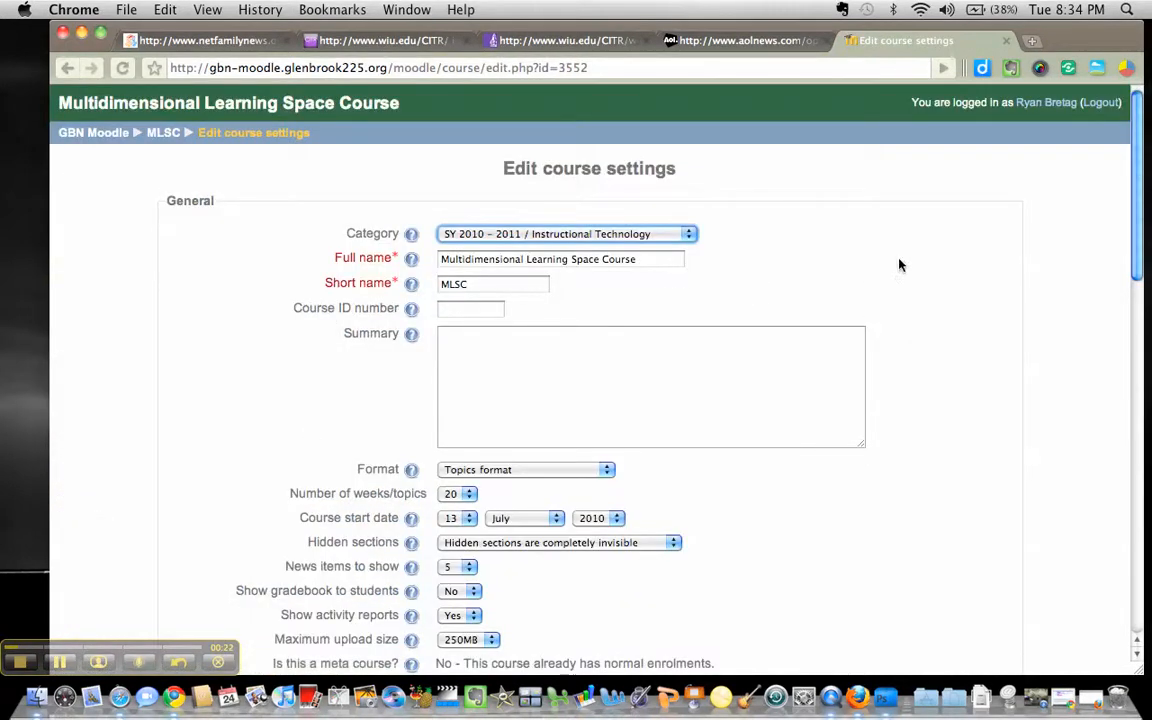
- Set Course enrollable to No under Enrolments
{"action": "scroll", "scroll_direction": "down", "scroll_amount": 3}
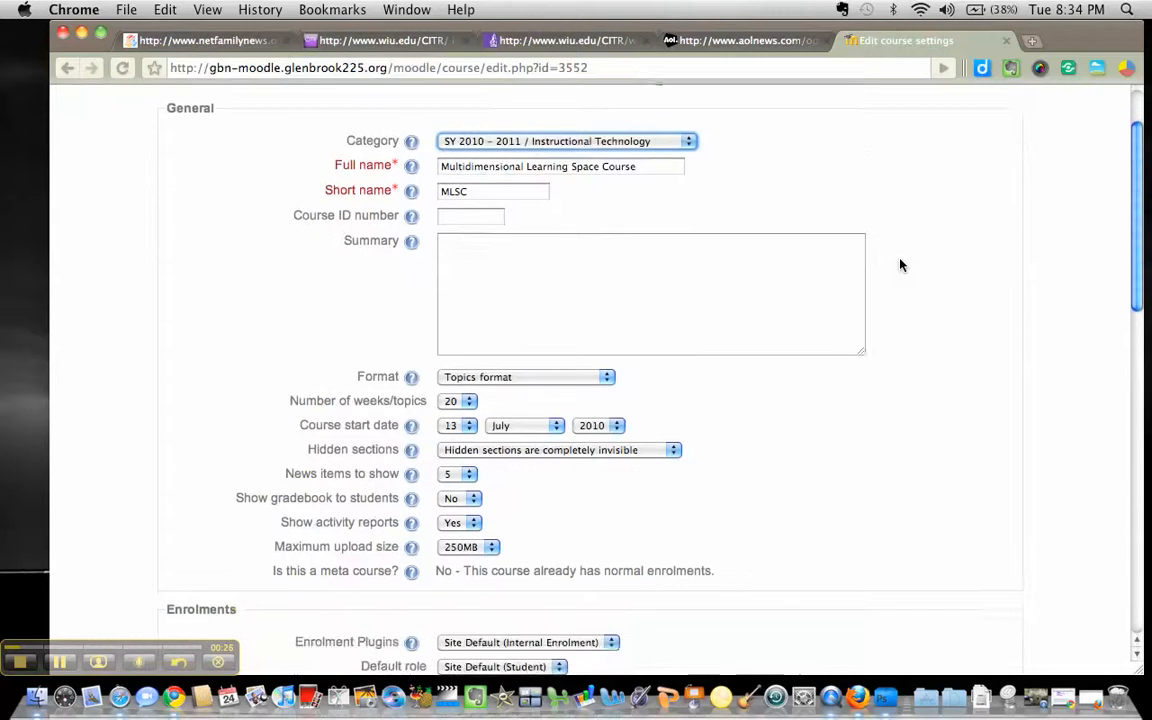
{"action": "scroll", "scroll_direction": "down", "scroll_amount": 3}
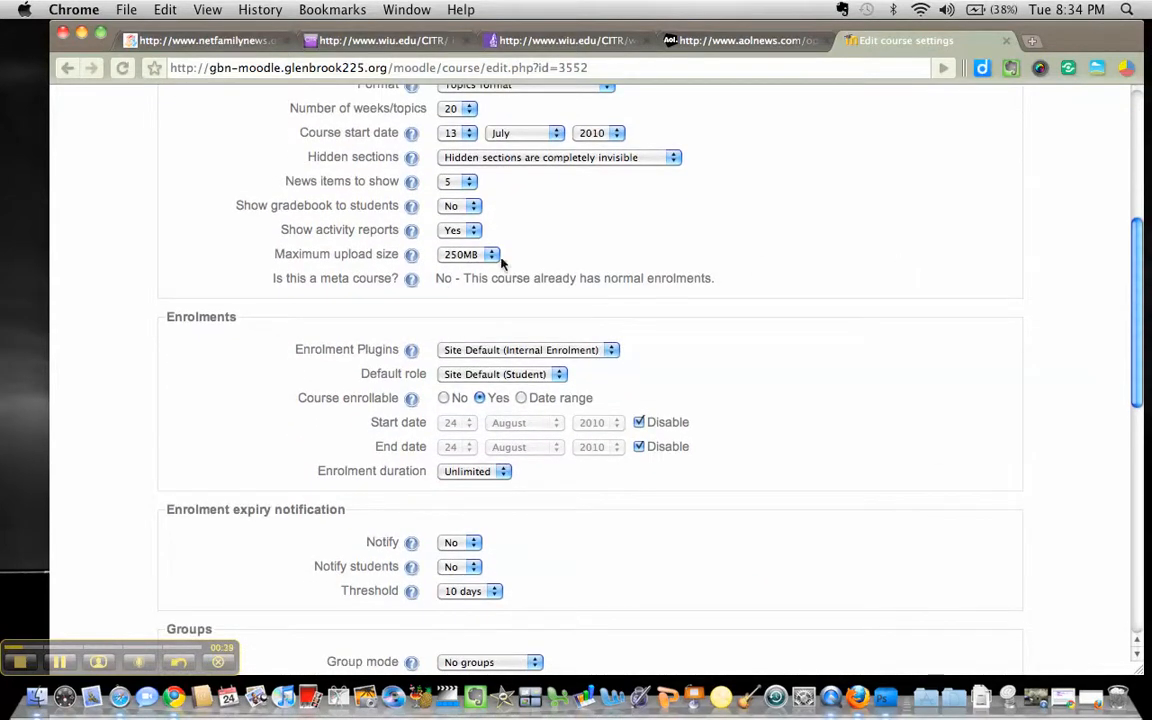
{"action": "mouse_move", "coordinate": [448, 408]}
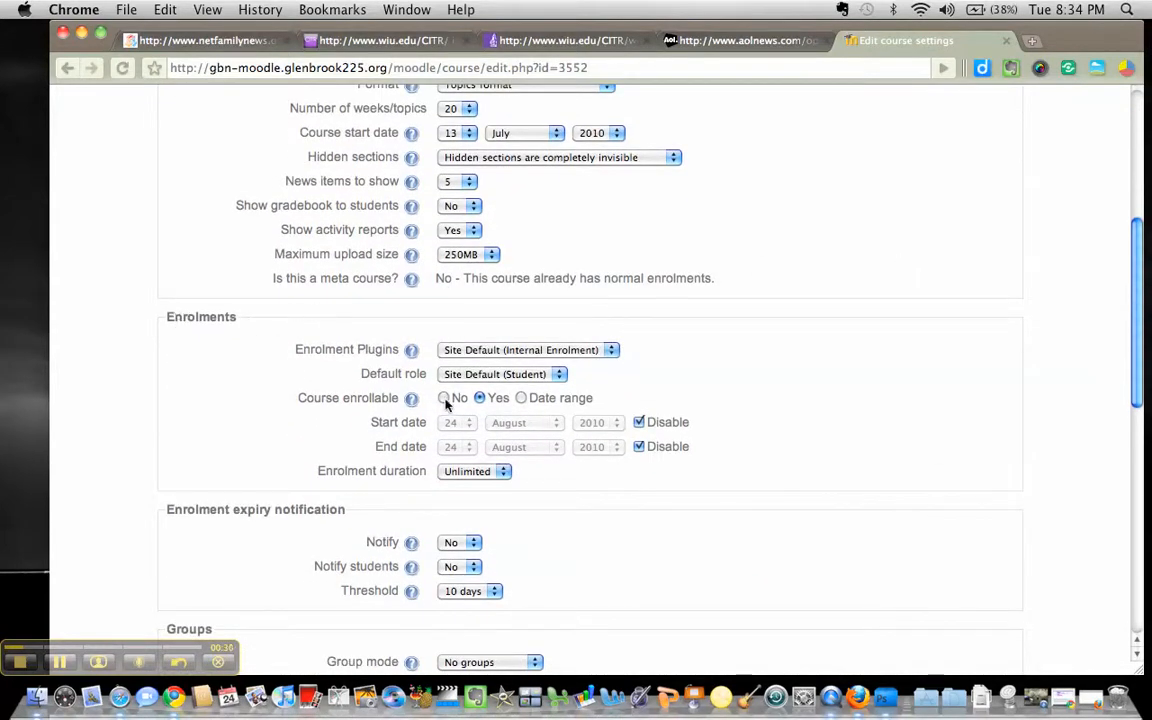
{"action": "left_click", "coordinate": [444, 398]}
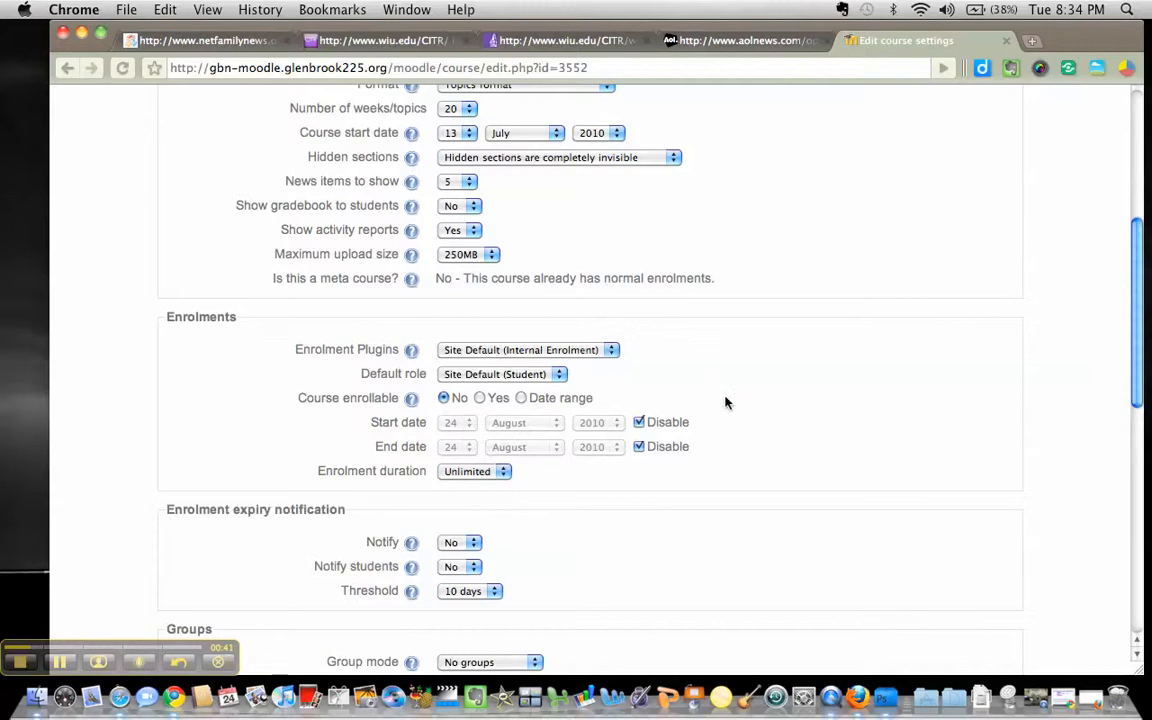
- Set Availability to 'This course is available to students'
{"action": "scroll", "scroll_direction": "down", "scroll_amount": 3}
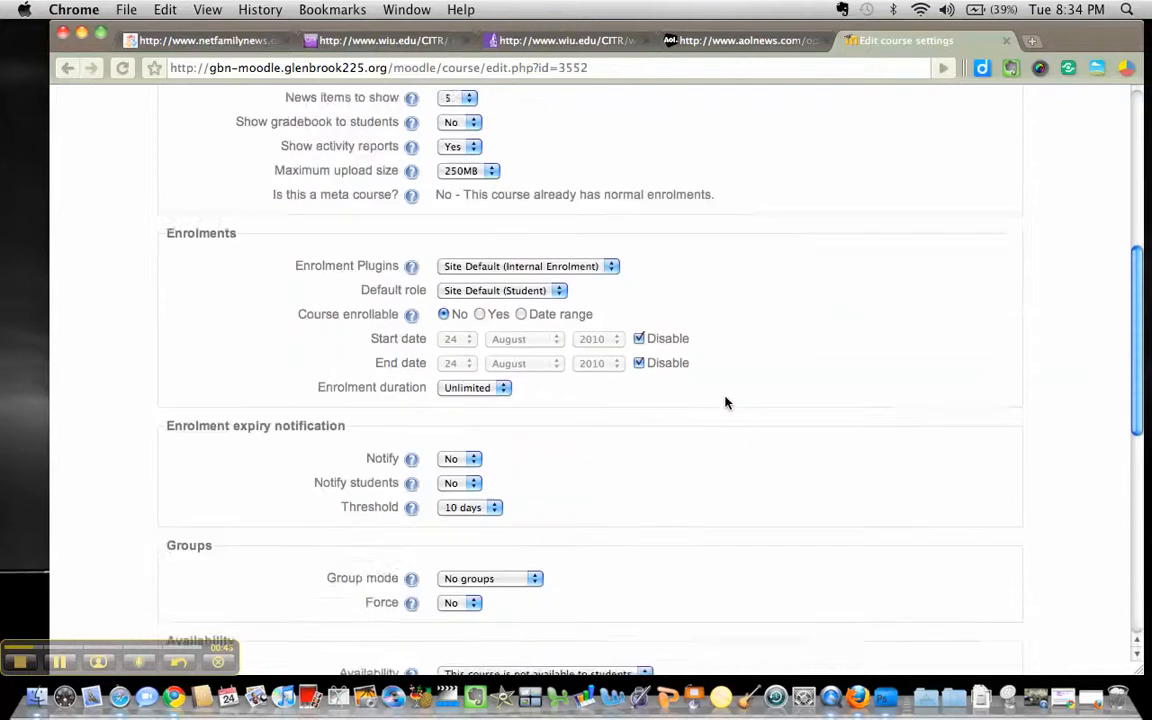
{"action": "scroll", "scroll_direction": "down", "scroll_amount": 3}
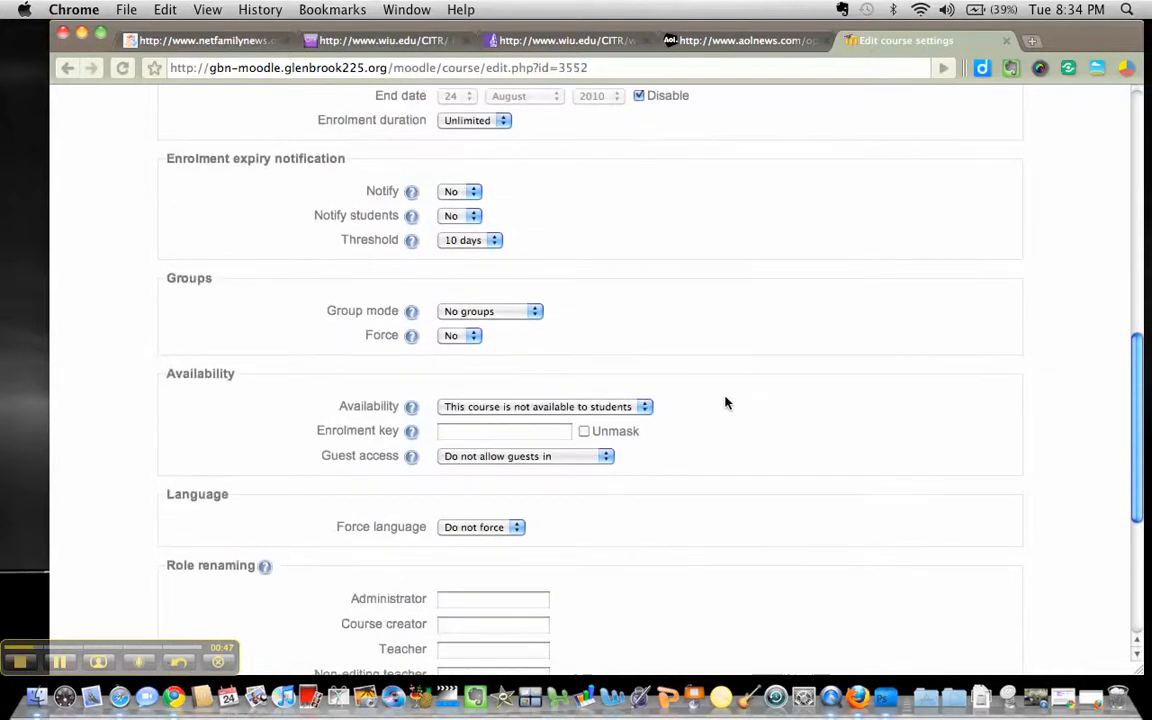
{"action": "mouse_move", "coordinate": [186, 382]}
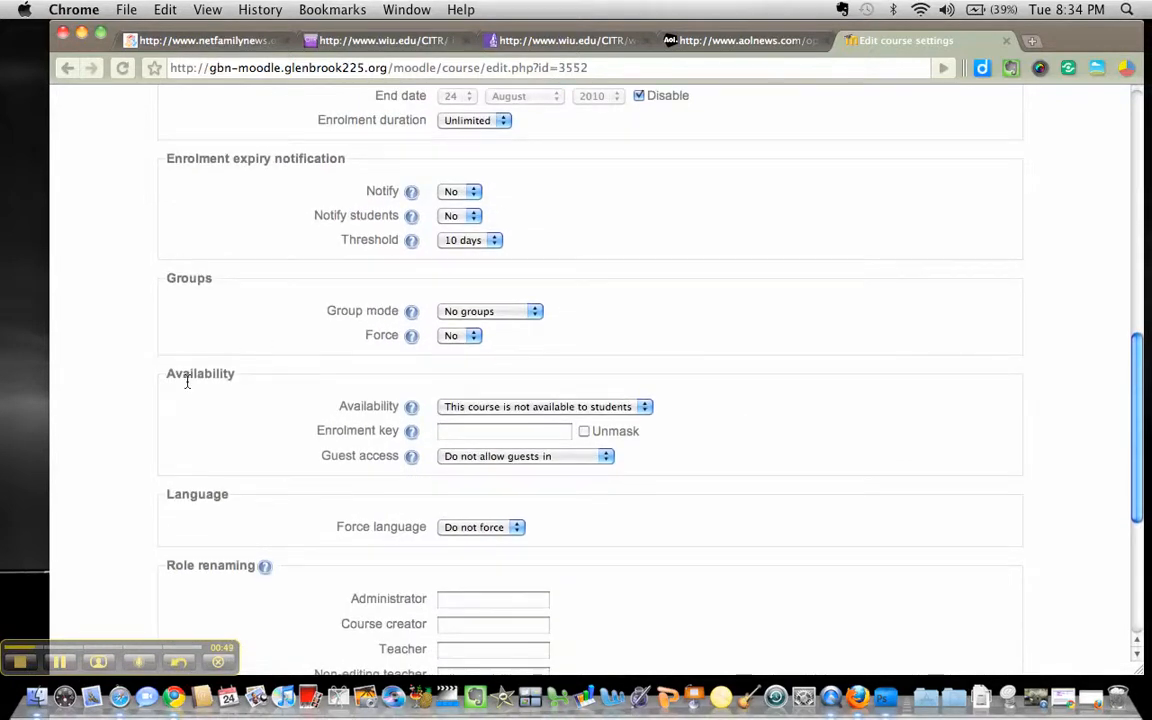
{"action": "mouse_move", "coordinate": [584, 412]}
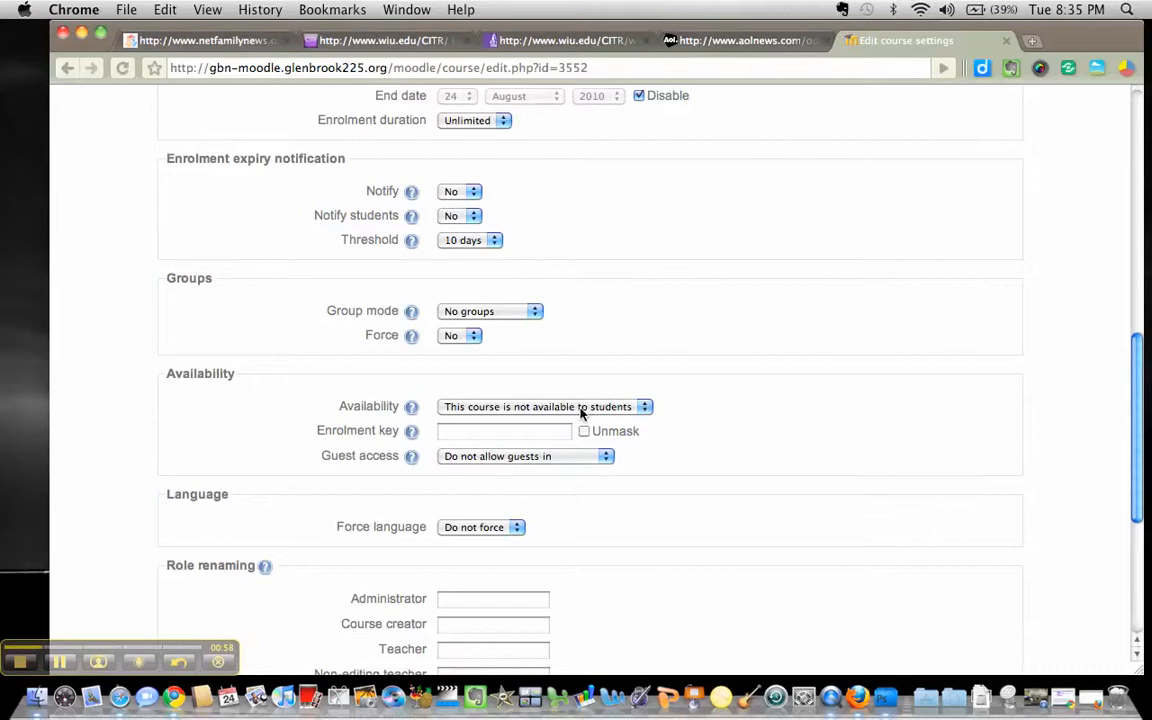
{"action": "left_click", "coordinate": [544, 406]}
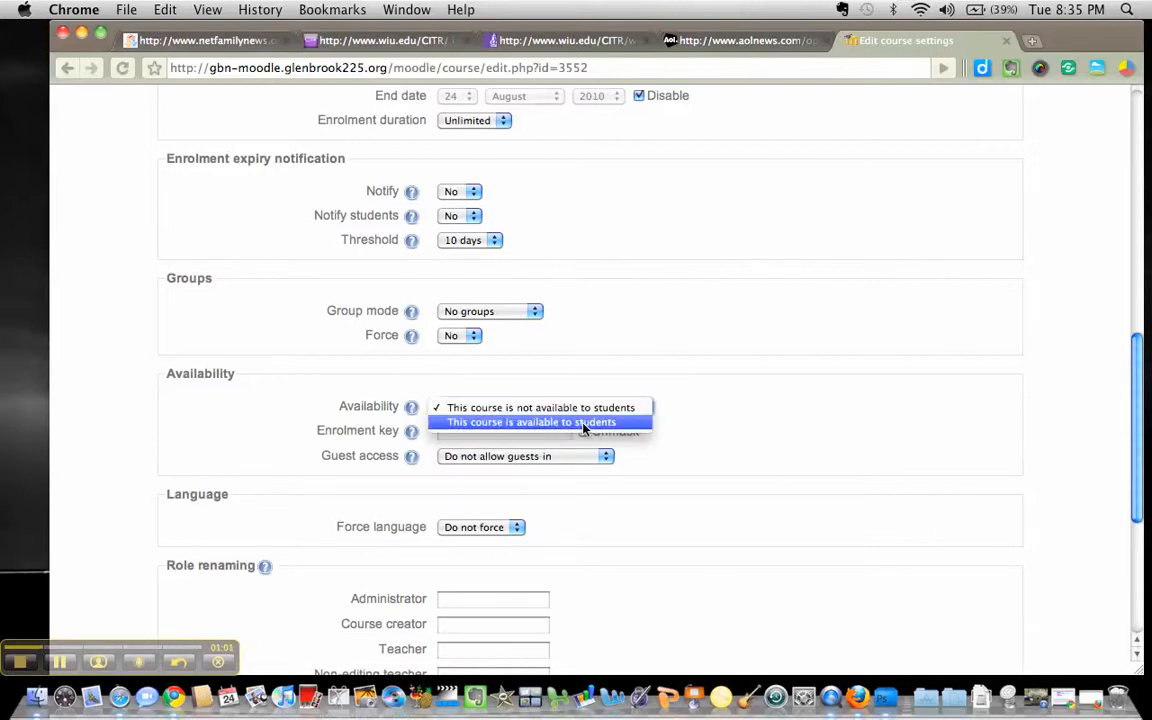
{"action": "left_click", "coordinate": [530, 420]}
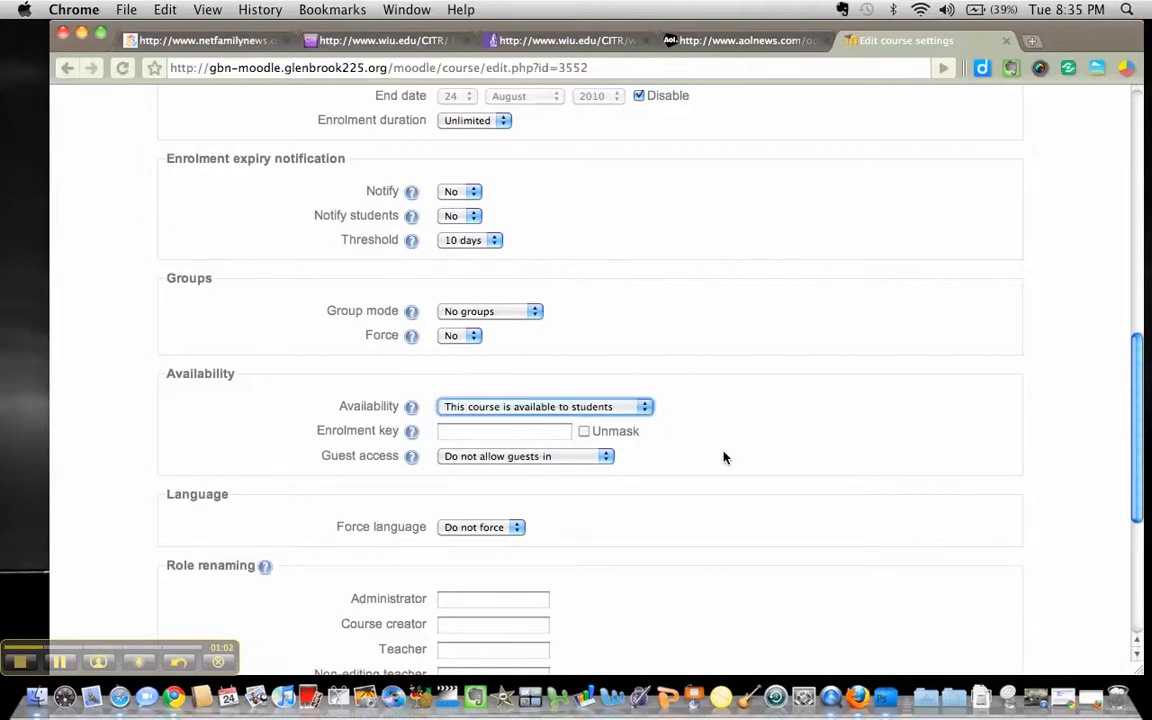
- Set Guest access to 'Allow guests who have the key', leaving the enrolment key empty
{"action": "scroll", "scroll_direction": "down", "scroll_amount": 3}
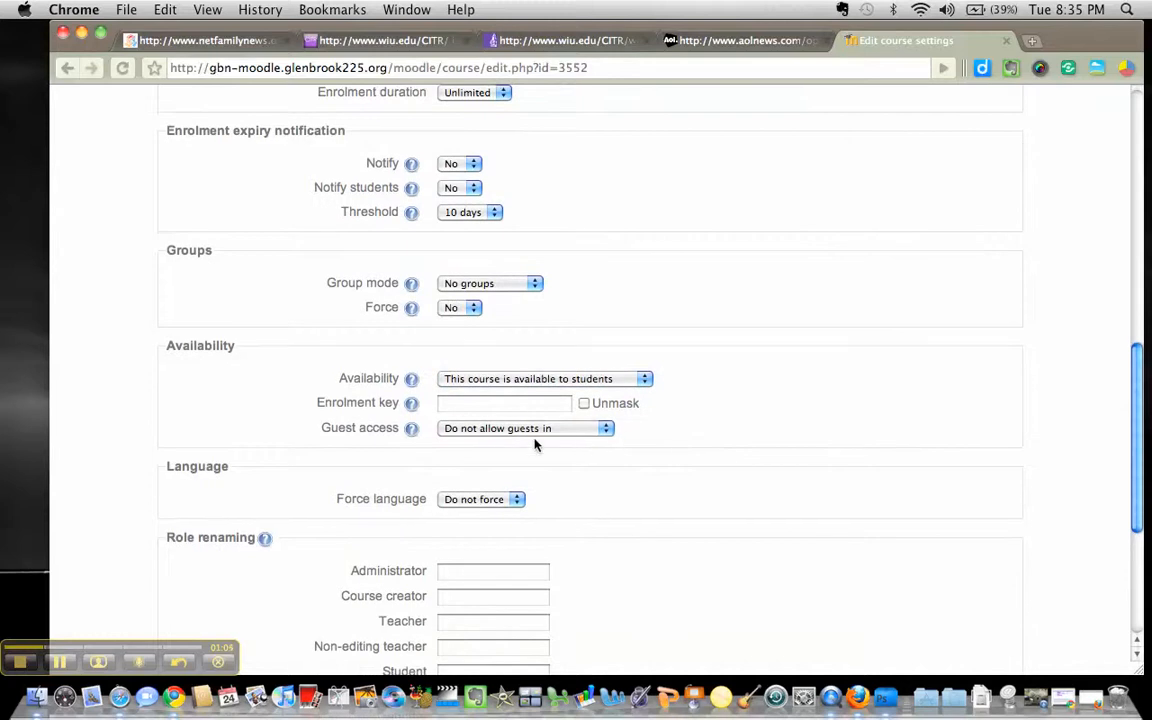
{"action": "mouse_move", "coordinate": [520, 440]}
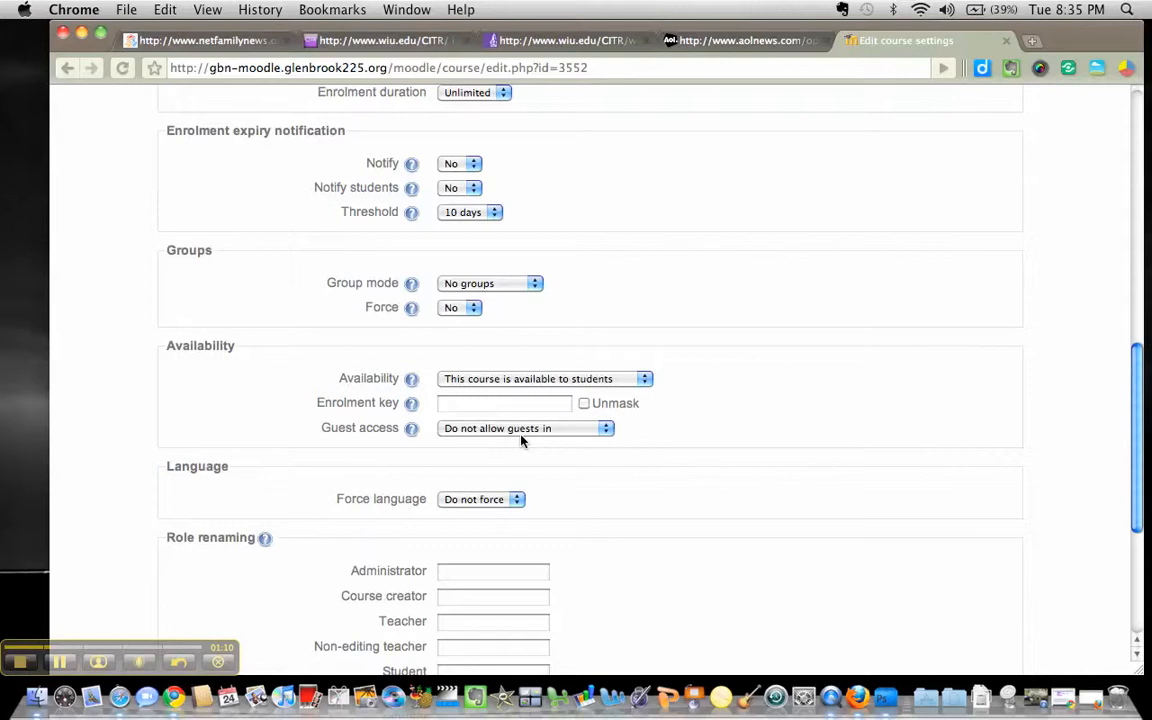
{"action": "left_click", "coordinate": [526, 428]}
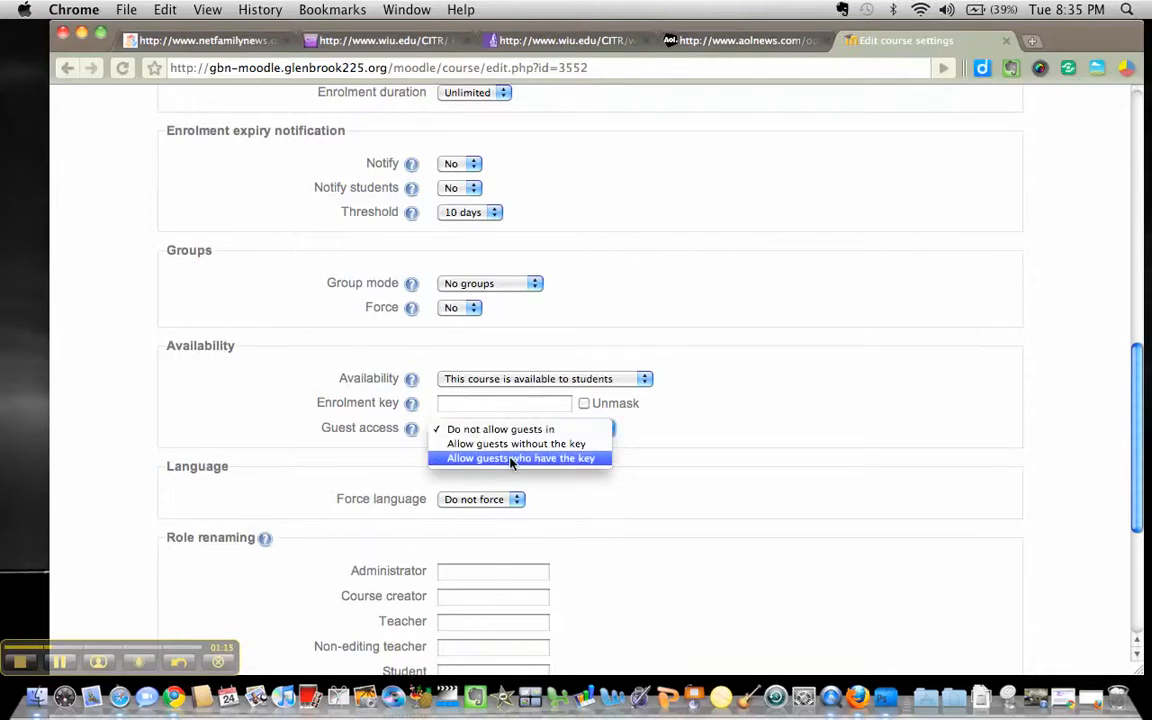
{"action": "left_click", "coordinate": [520, 458]}
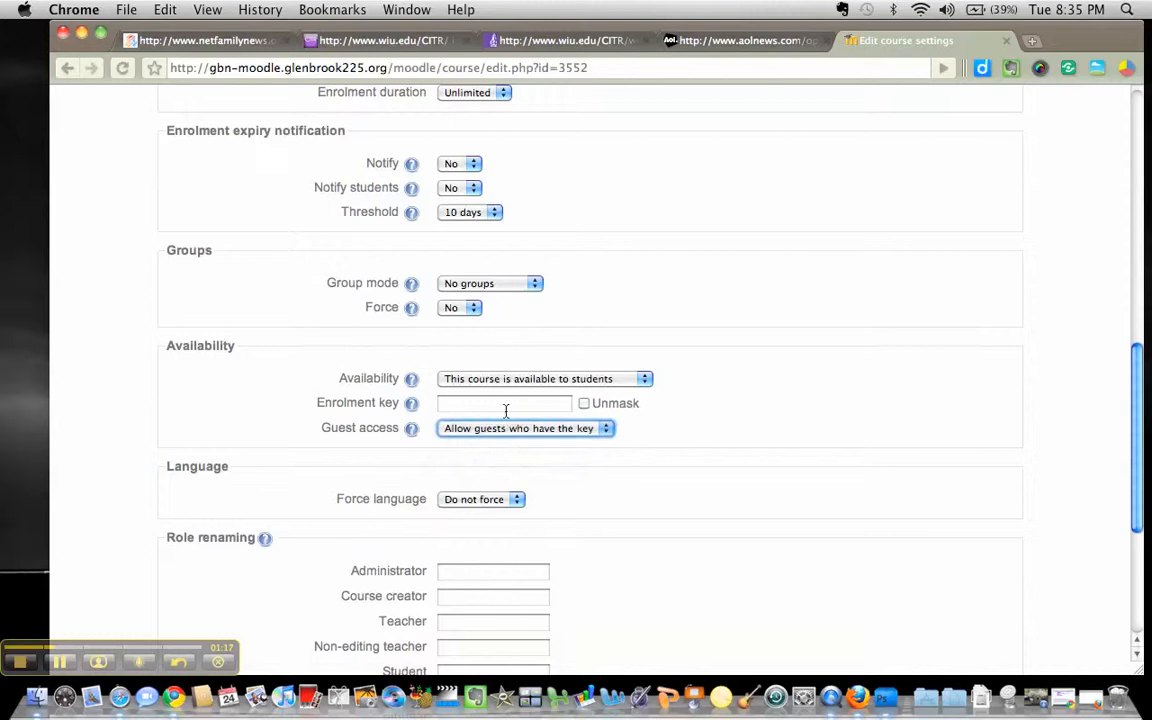
{"action": "left_click", "coordinate": [504, 404]}
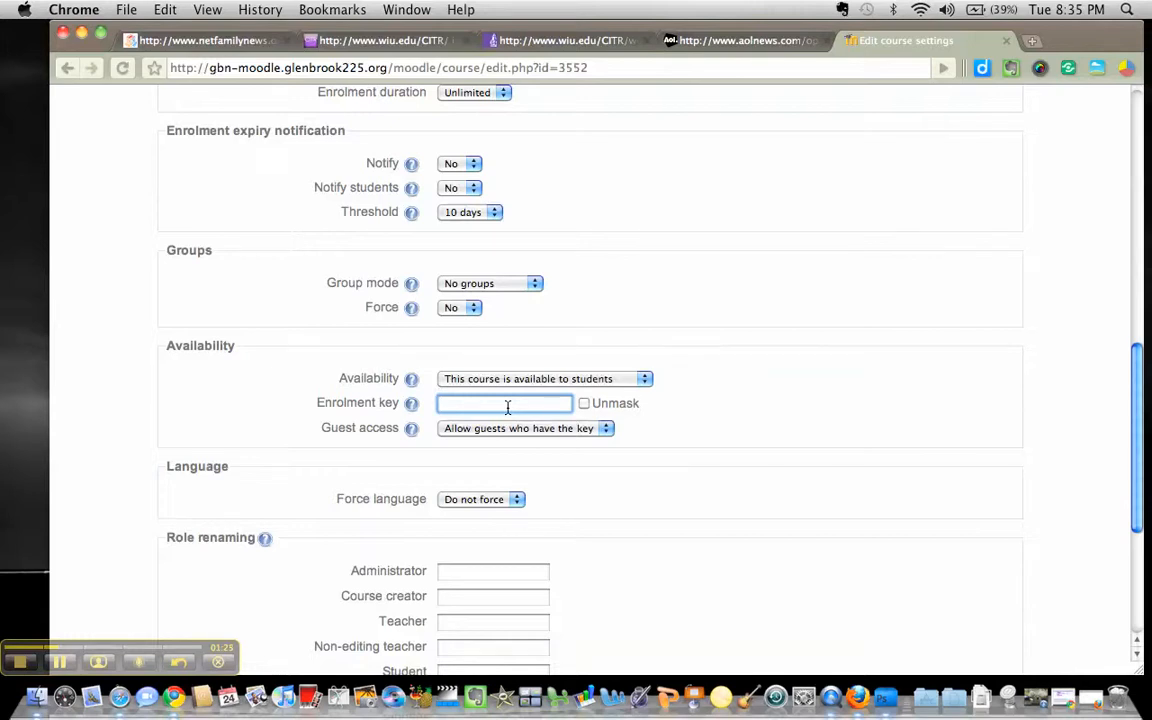
- Save the changes, returning to the Multidimensional Learning Space Course page
{"action": "scroll", "scroll_direction": "down", "scroll_amount": 3}
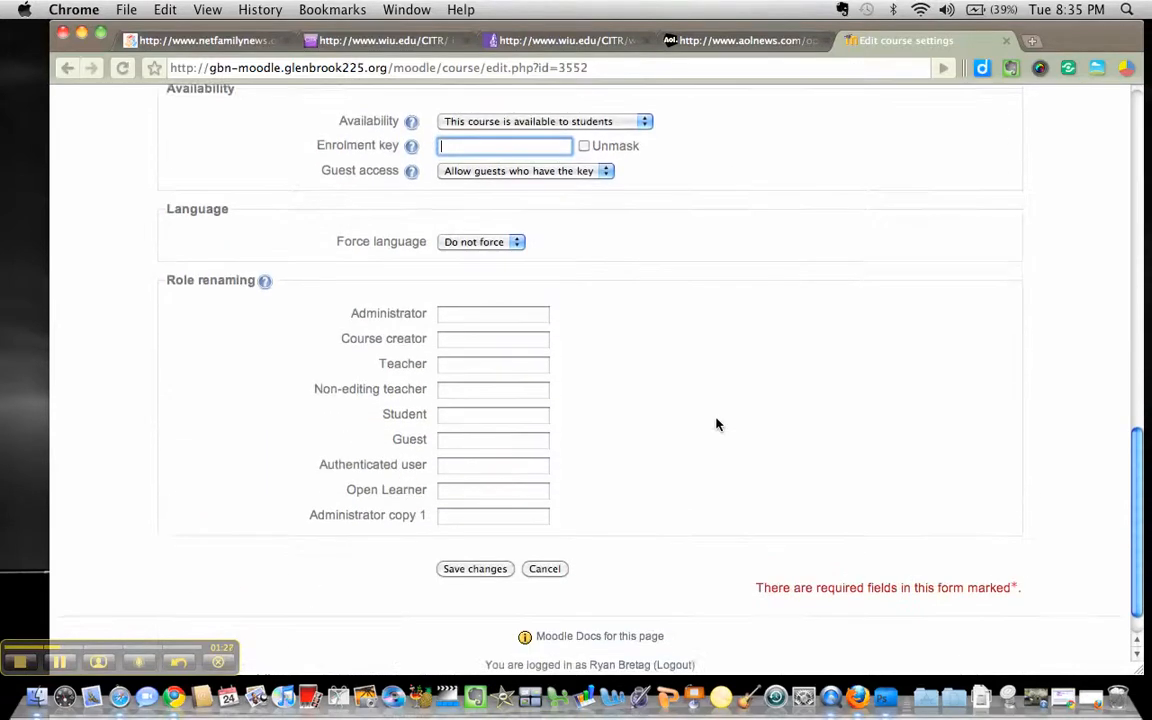
{"action": "scroll", "scroll_direction": "down", "scroll_amount": 3}
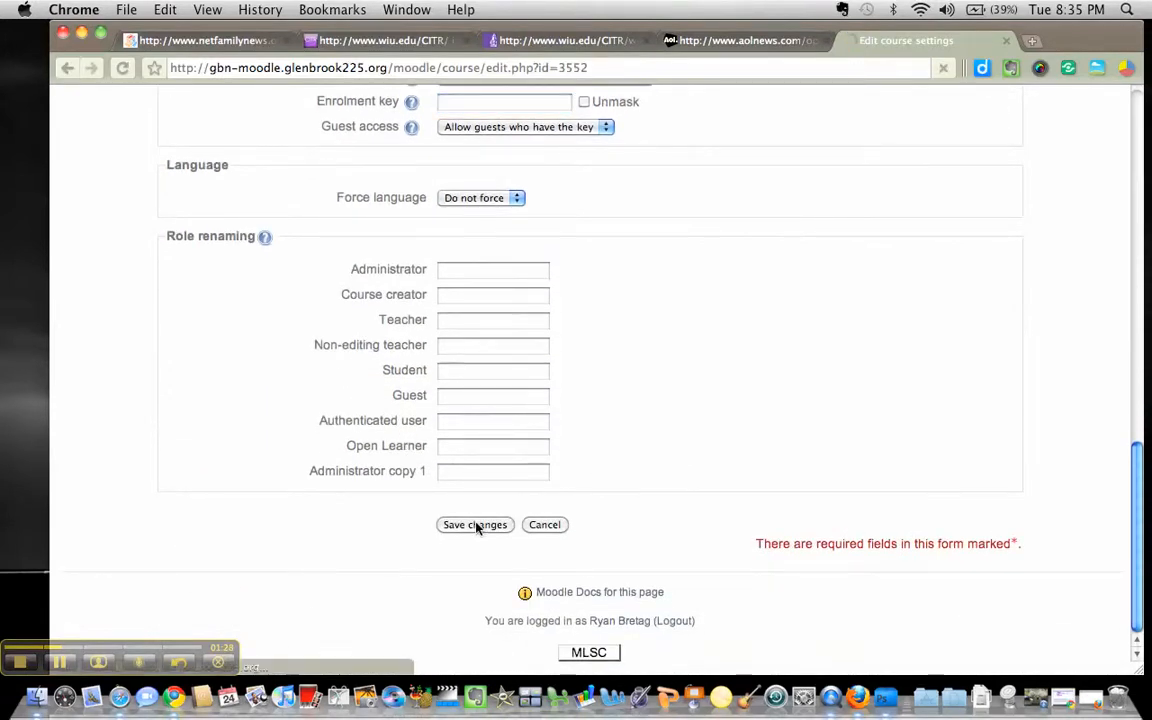
{"action": "left_click", "coordinate": [474, 524]}
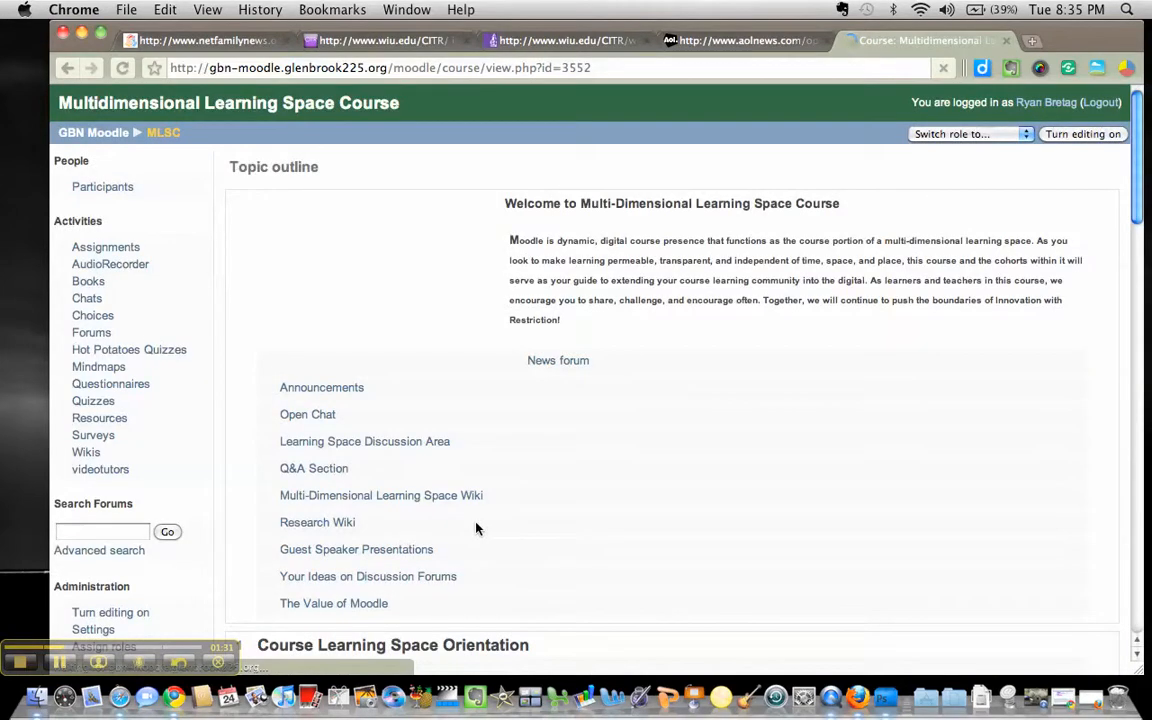